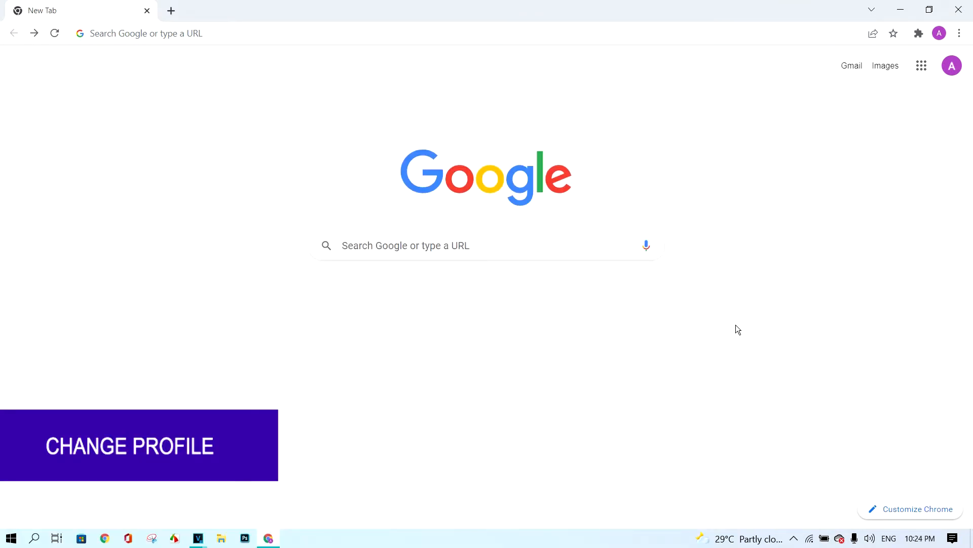
mouse_move(922, 66)
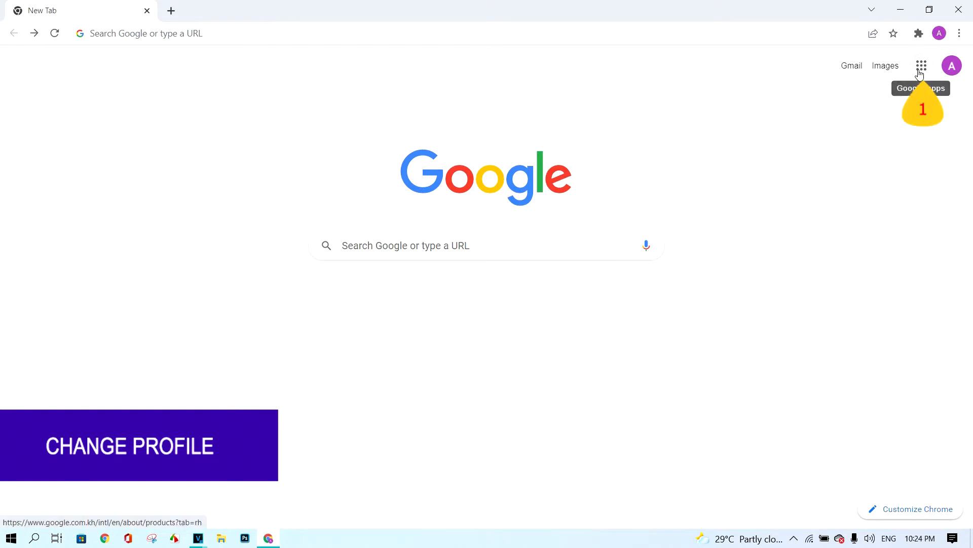
- Reach the Google Account home page from the Google apps launcher
left_click(922, 65)
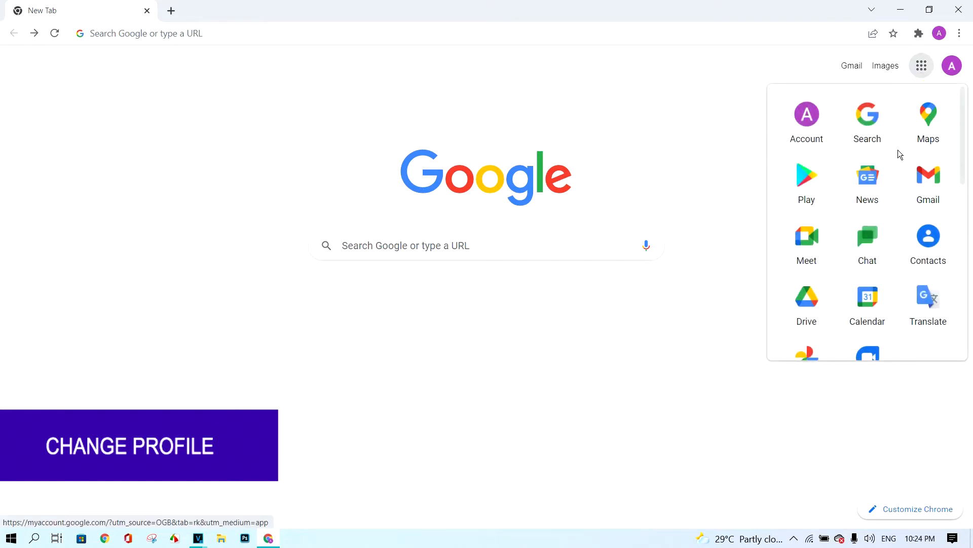
mouse_move(899, 170)
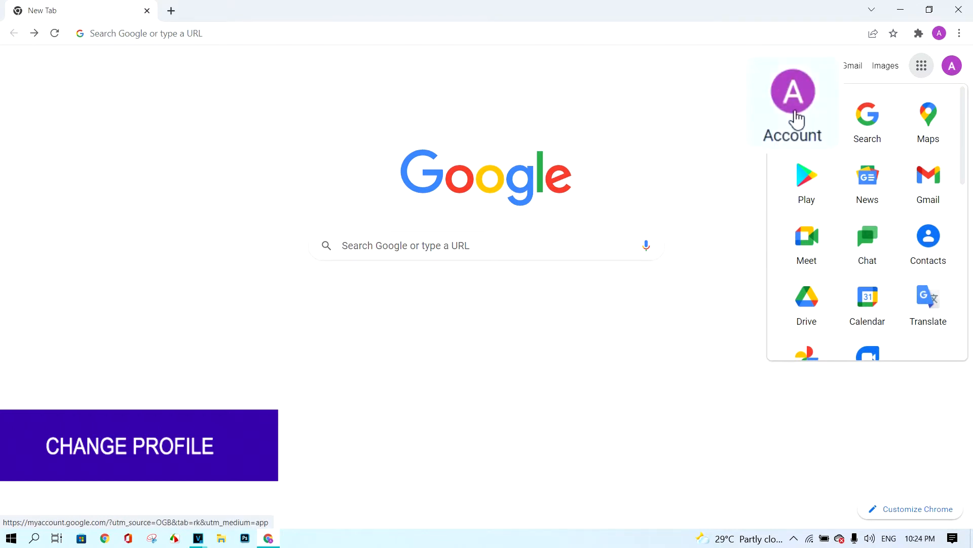
left_click(793, 93)
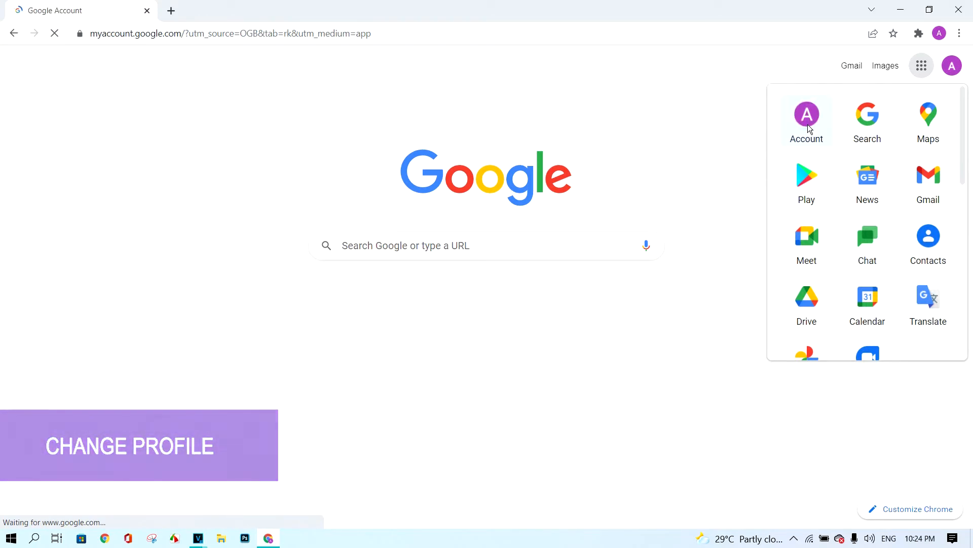
left_click(807, 120)
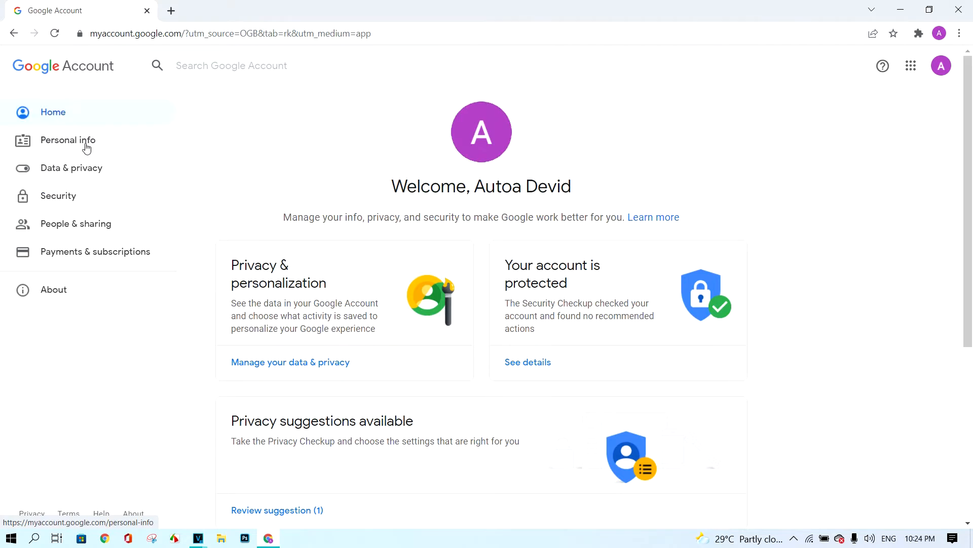
- From Personal info, start adding a new profile photo
left_click(68, 140)
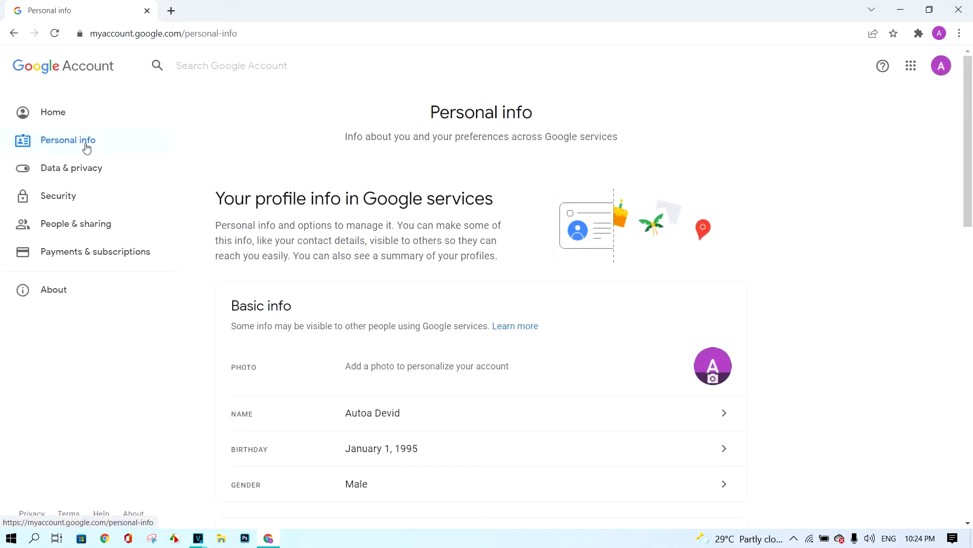
mouse_move(684, 324)
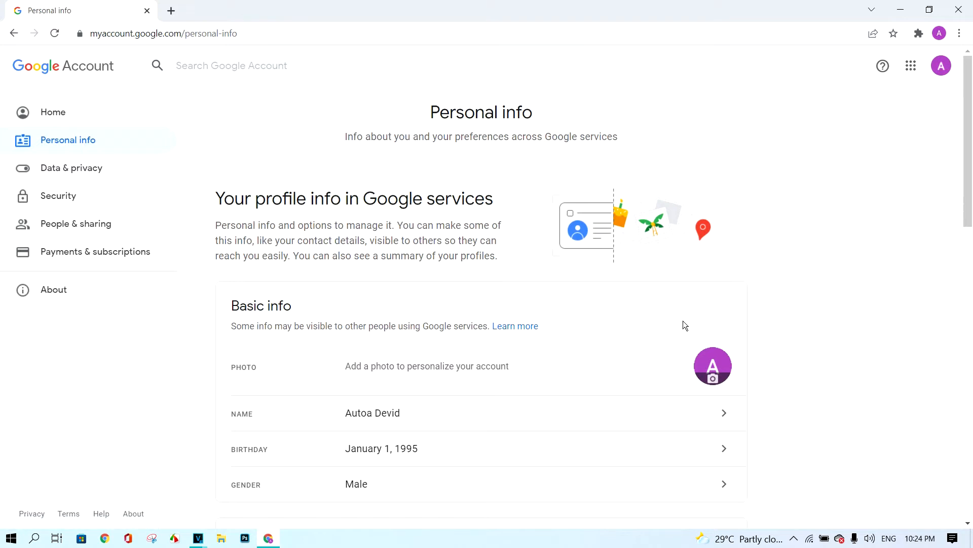
left_click(713, 366)
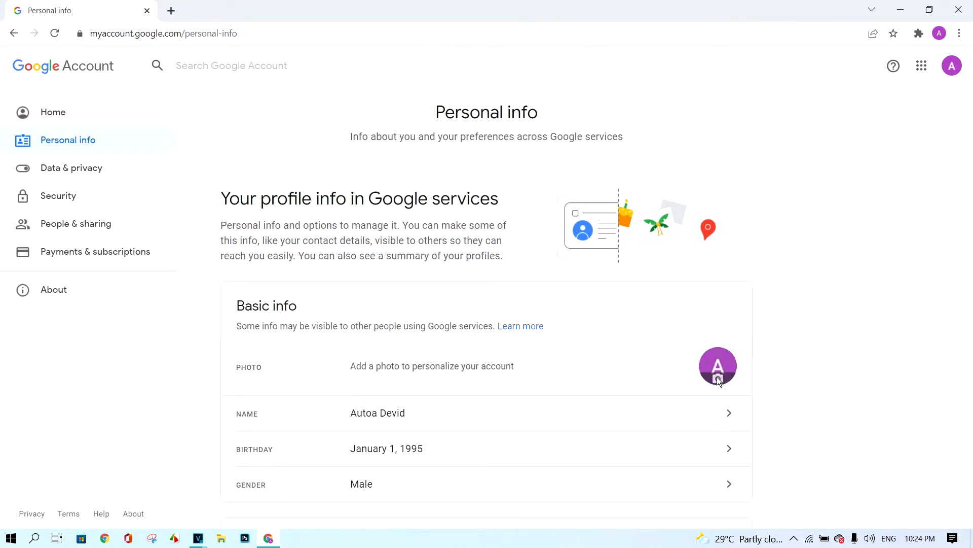
left_click(718, 367)
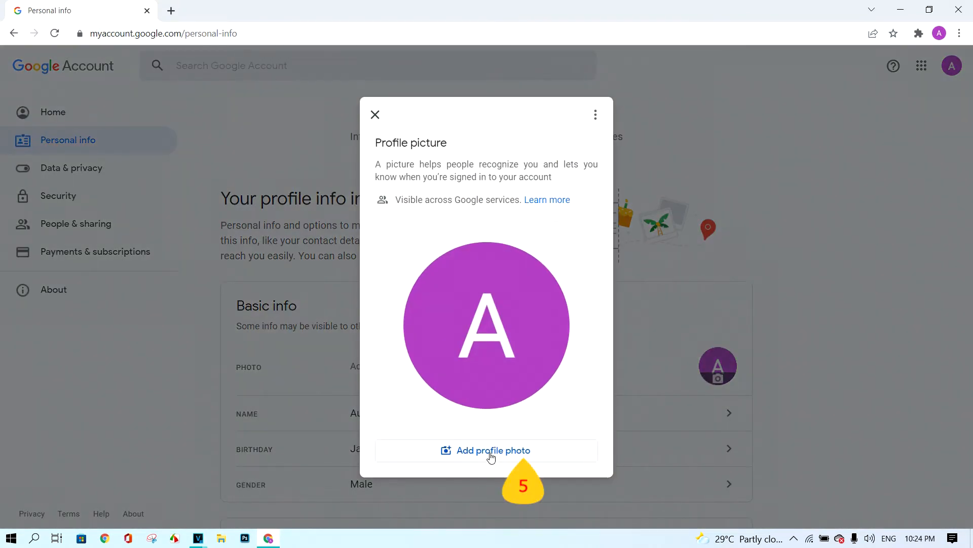
left_click(485, 450)
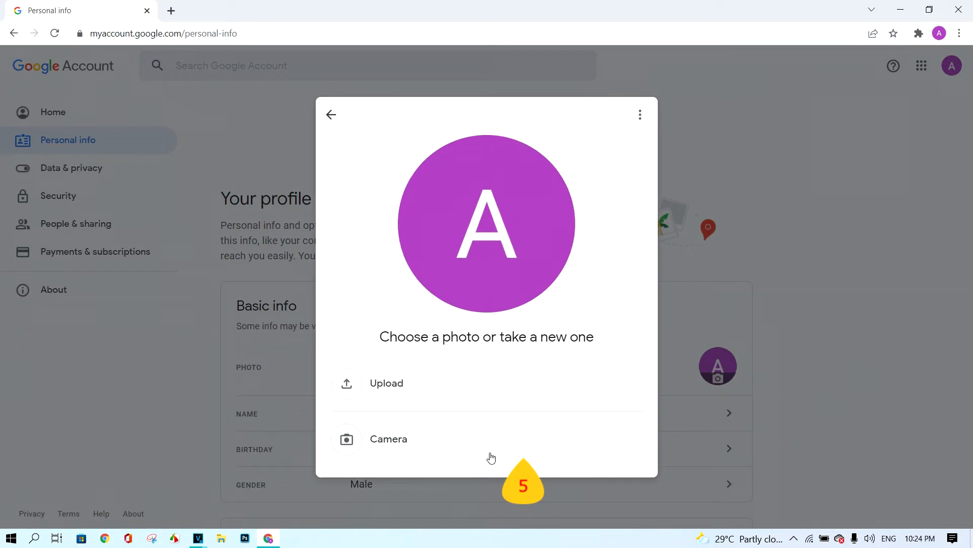
mouse_move(378, 393)
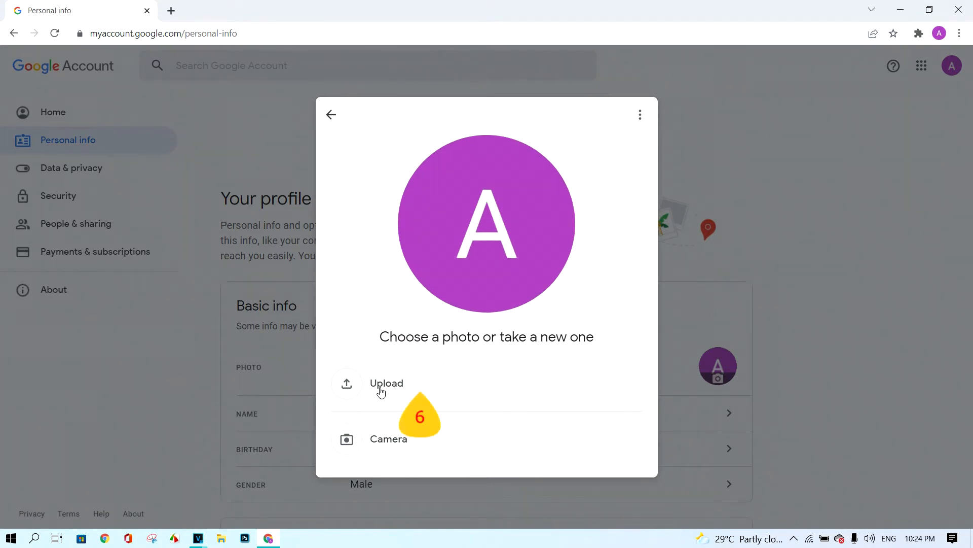
- Choose to upload a photo from the computer, bringing up the file picker
left_click(386, 383)
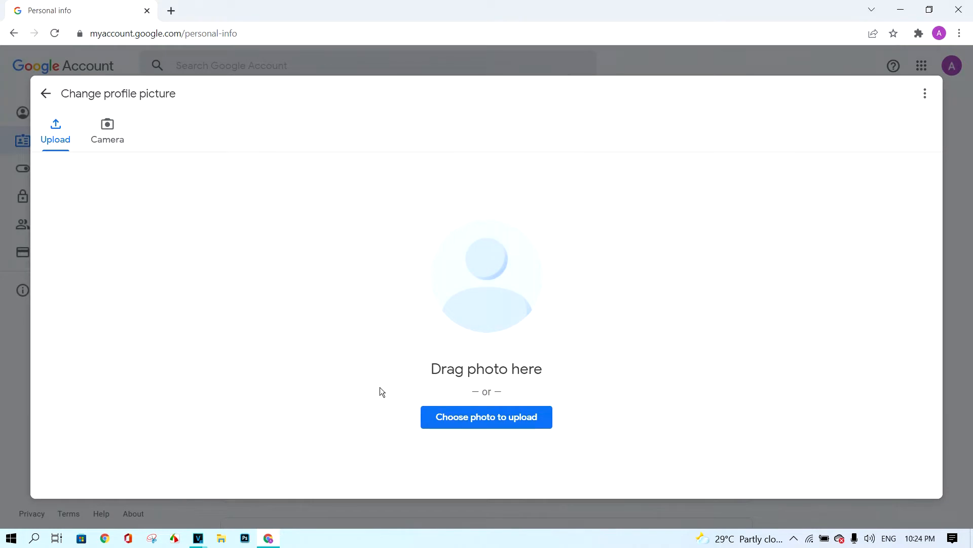
mouse_move(486, 417)
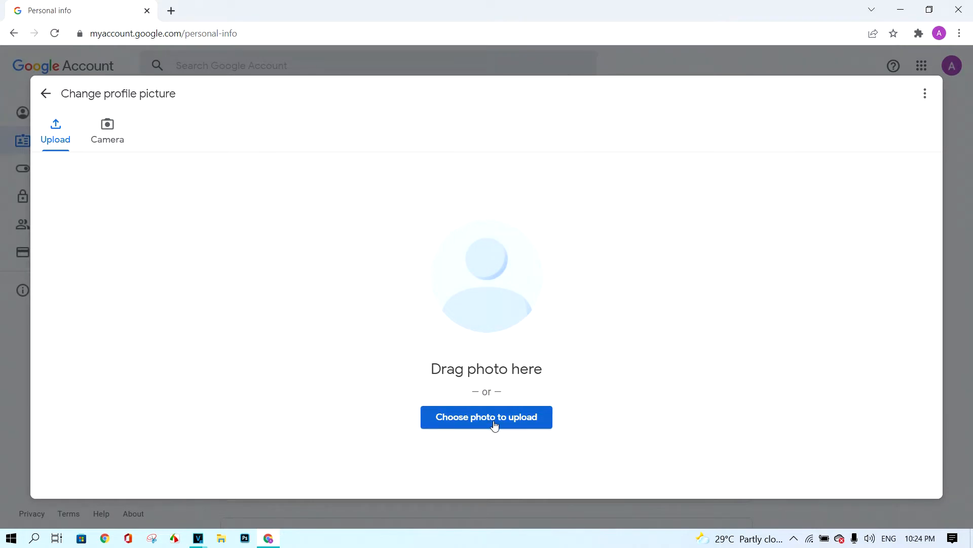
left_click(486, 416)
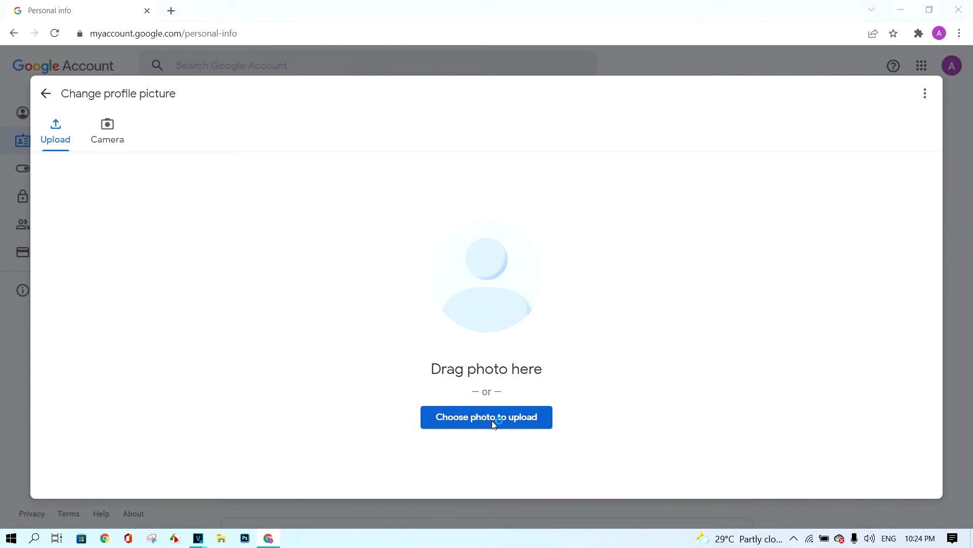
left_click(486, 417)
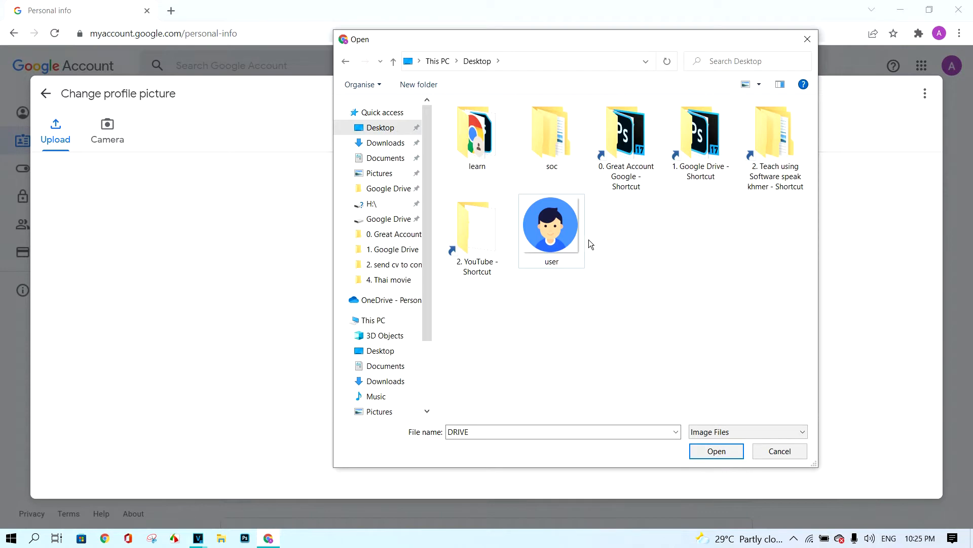
- Load the cartoon 'user' image from the Desktop into the crop view
left_click(550, 230)
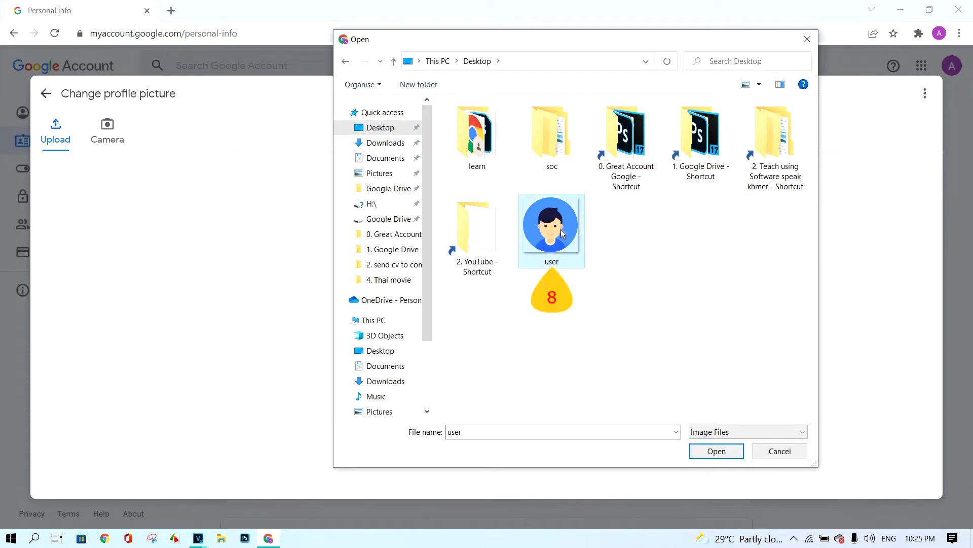
mouse_move(711, 439)
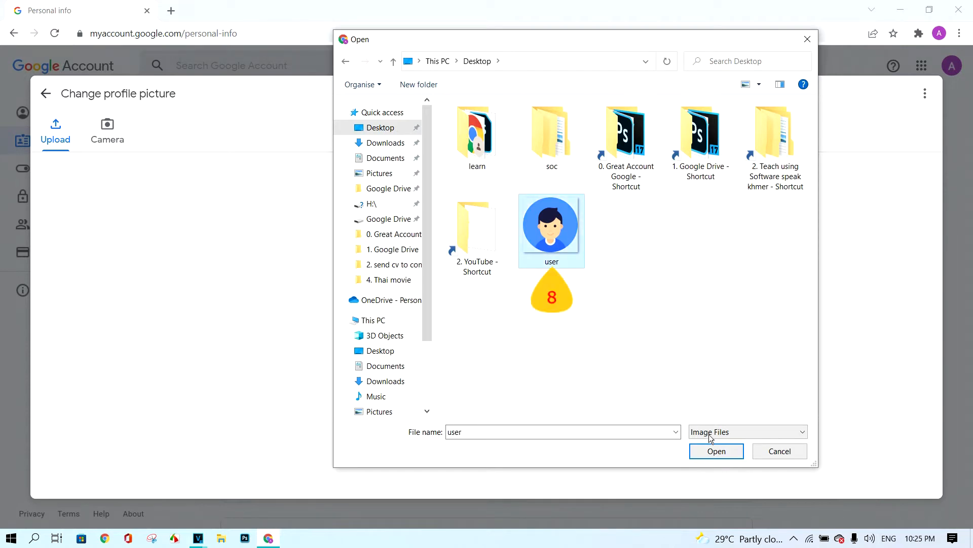
left_click(716, 450)
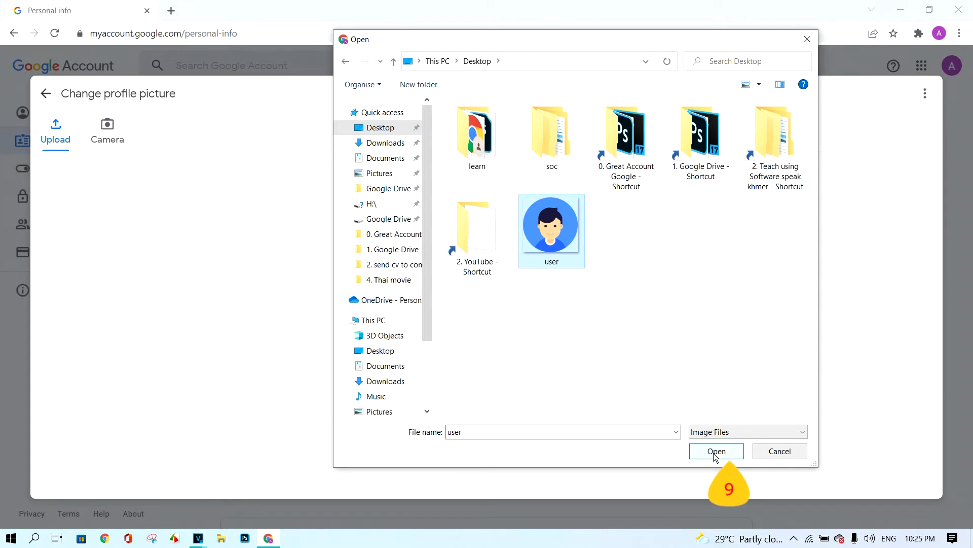
left_click(715, 450)
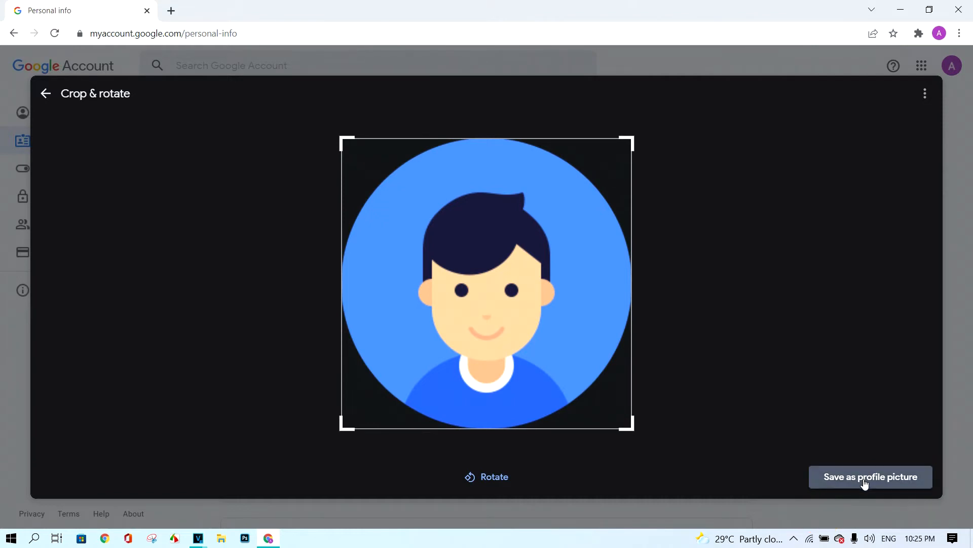
- Save the cartoon image as the profile picture and dismiss the confirmation
left_click(870, 477)
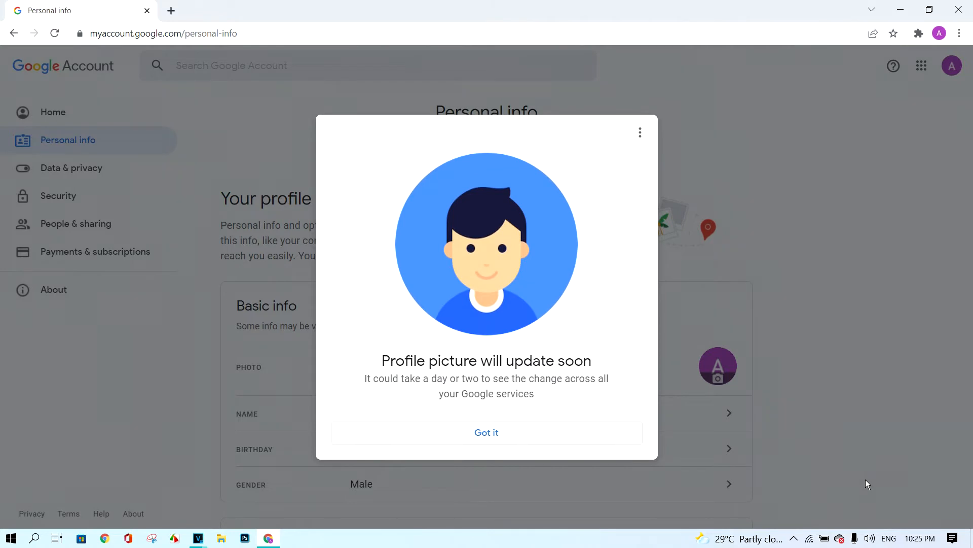
mouse_move(485, 433)
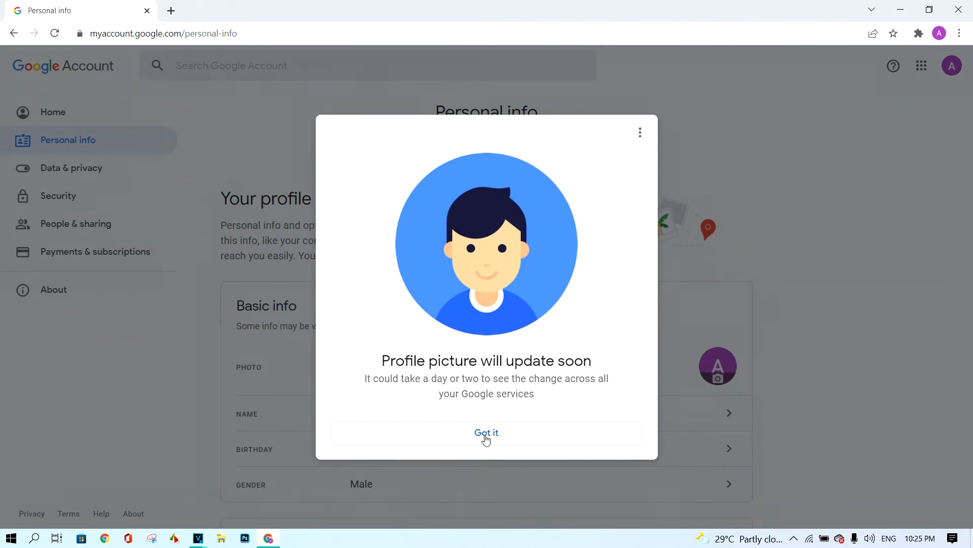
left_click(485, 433)
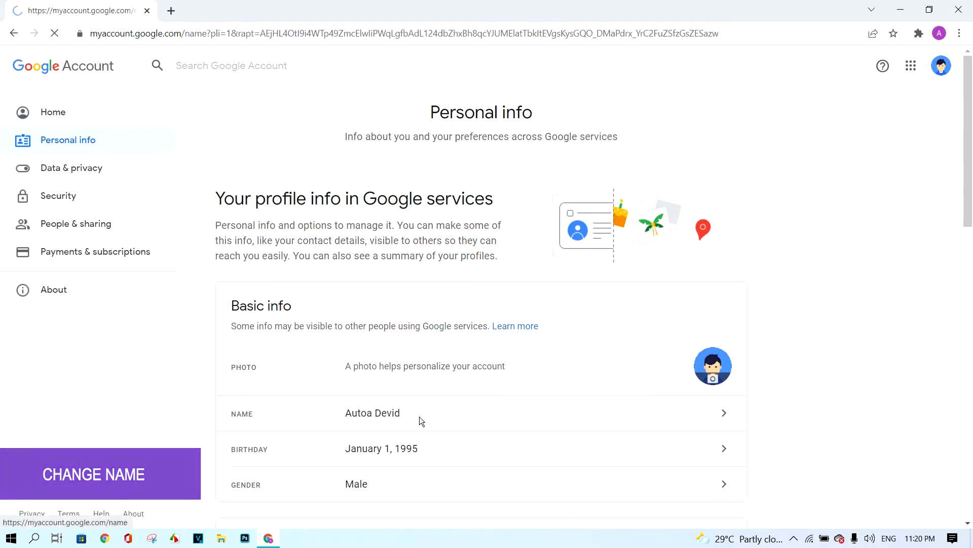
- Correct the last name from Devid to David, save it, and return to Personal info
left_click(480, 412)
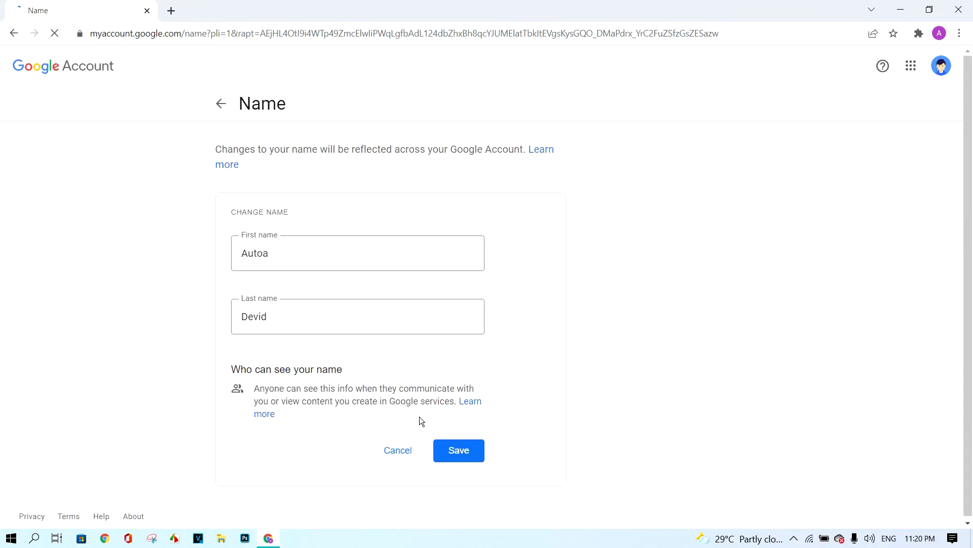
left_click(357, 315)
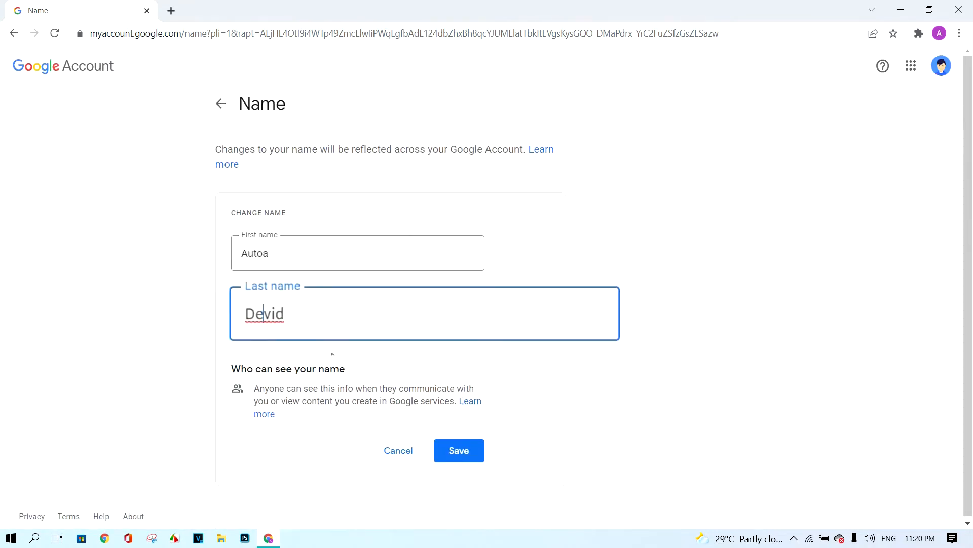
type("David")
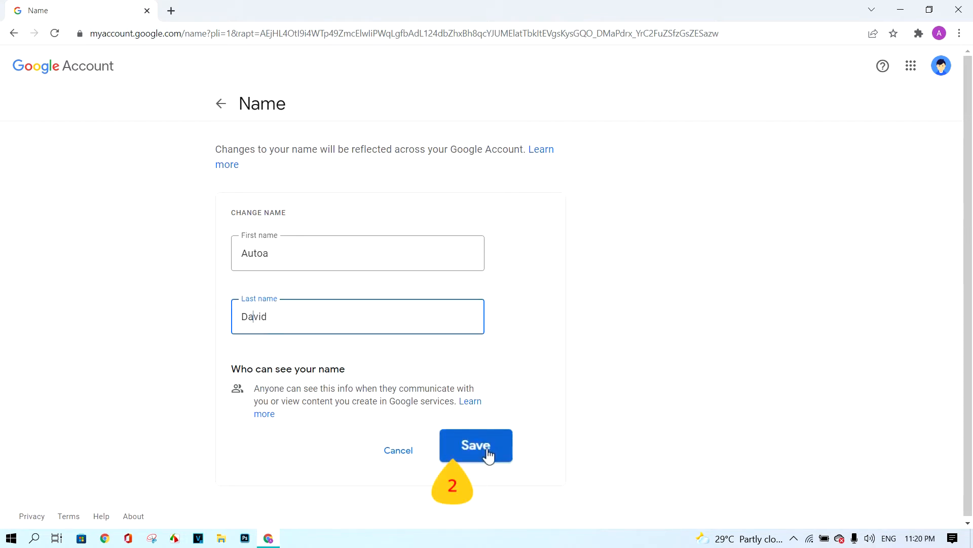
left_click(475, 445)
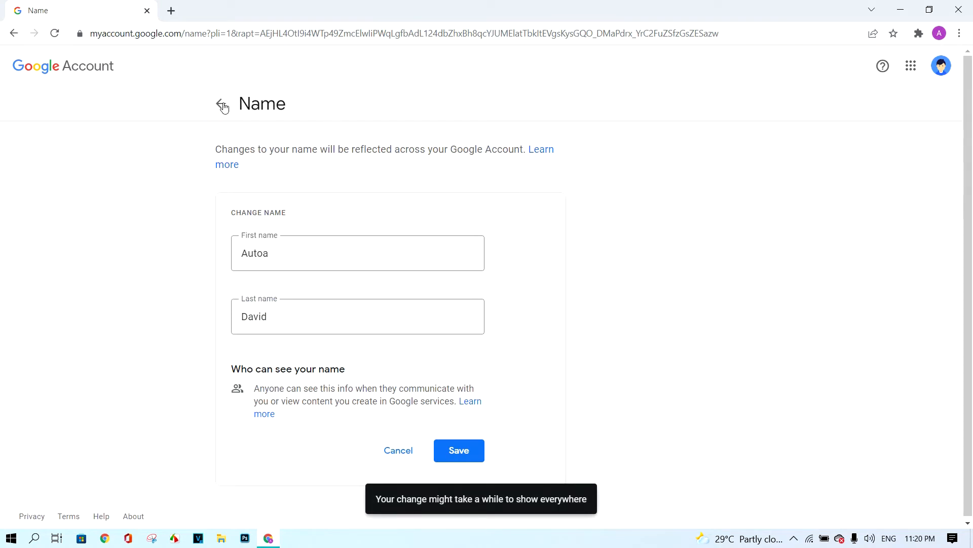
left_click(222, 103)
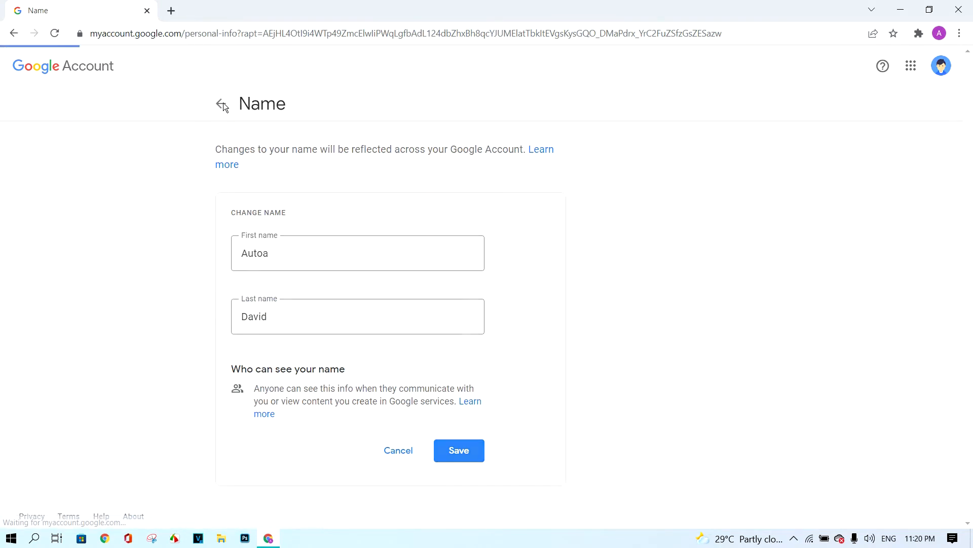
left_click(222, 103)
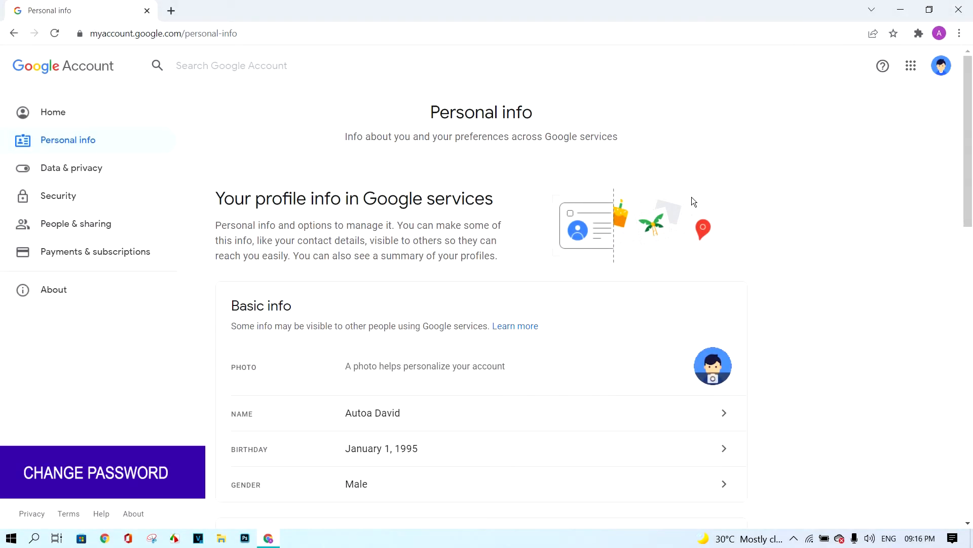
- Scroll down Personal info to reach the Password card
scroll("down", 3)
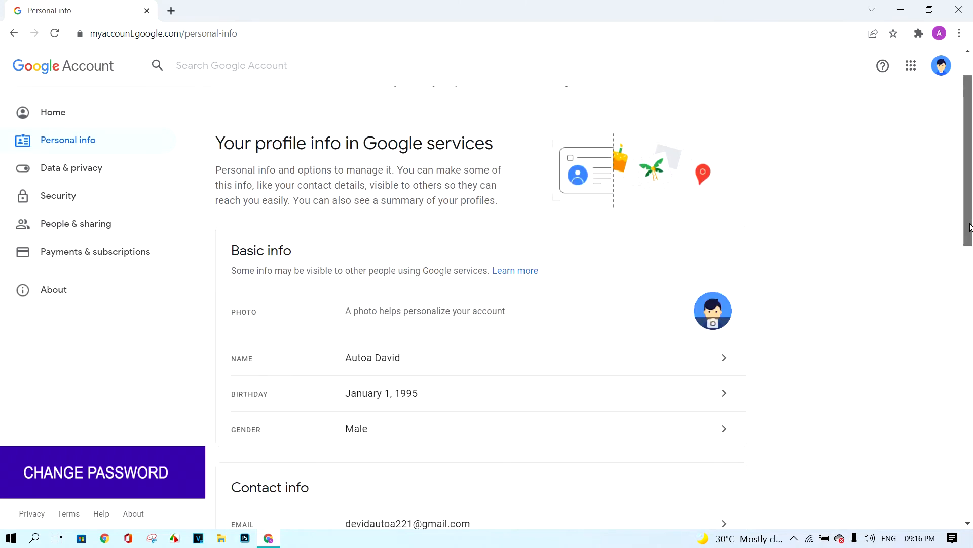
scroll("down", 3)
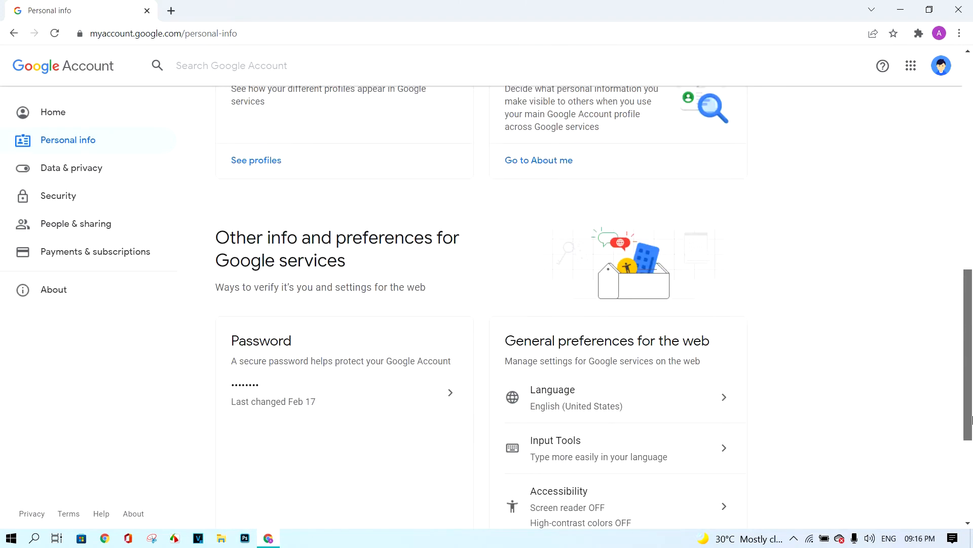
scroll("down", 3)
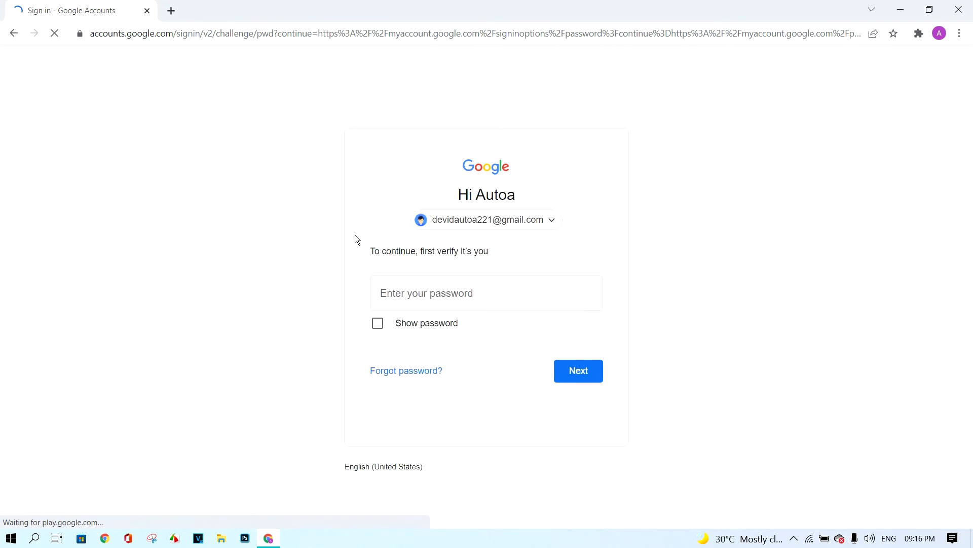
- Verify identity with the current password to reach the password change page
left_click(486, 292)
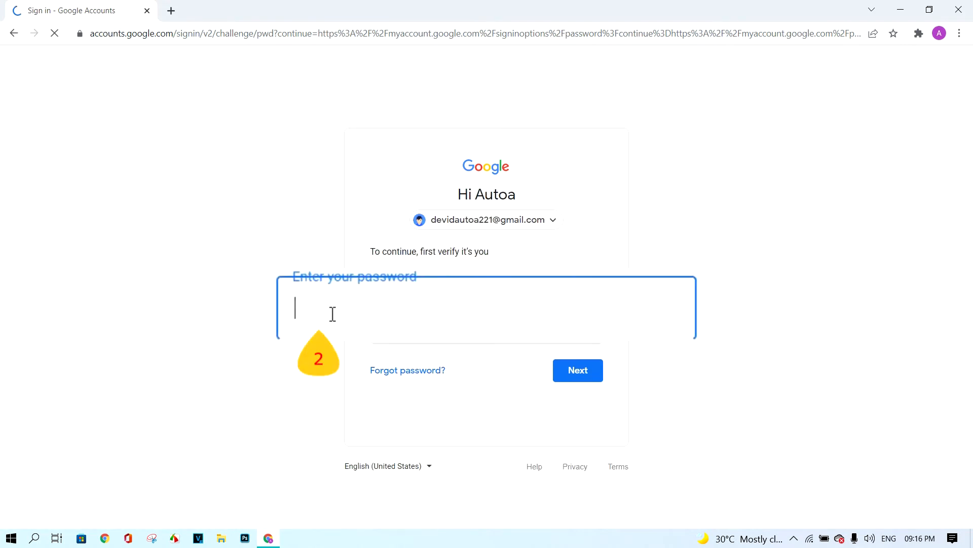
type("password")
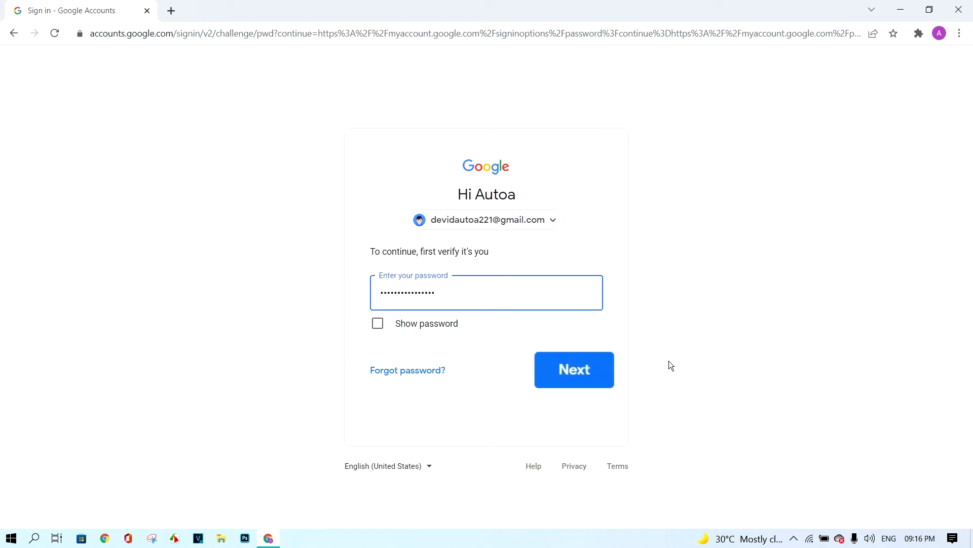
left_click(574, 369)
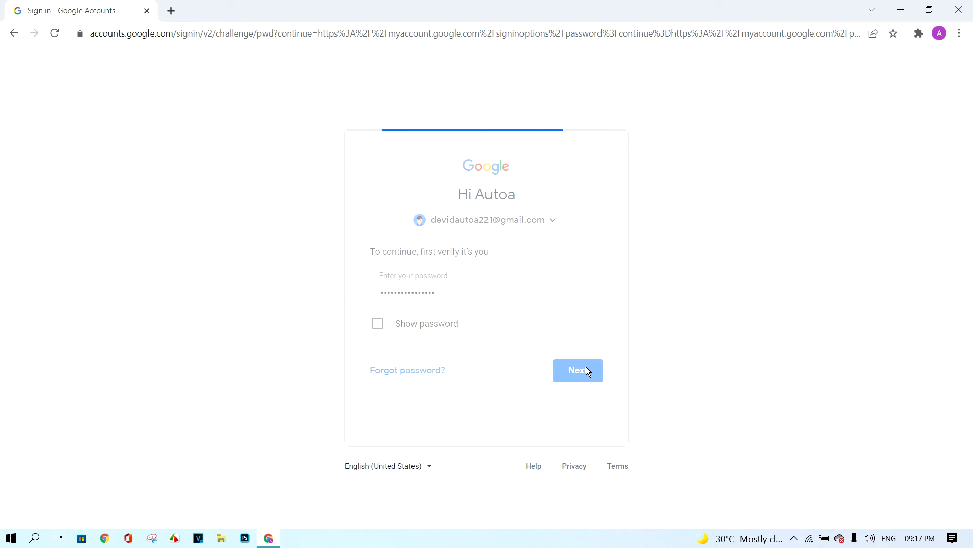
left_click(577, 370)
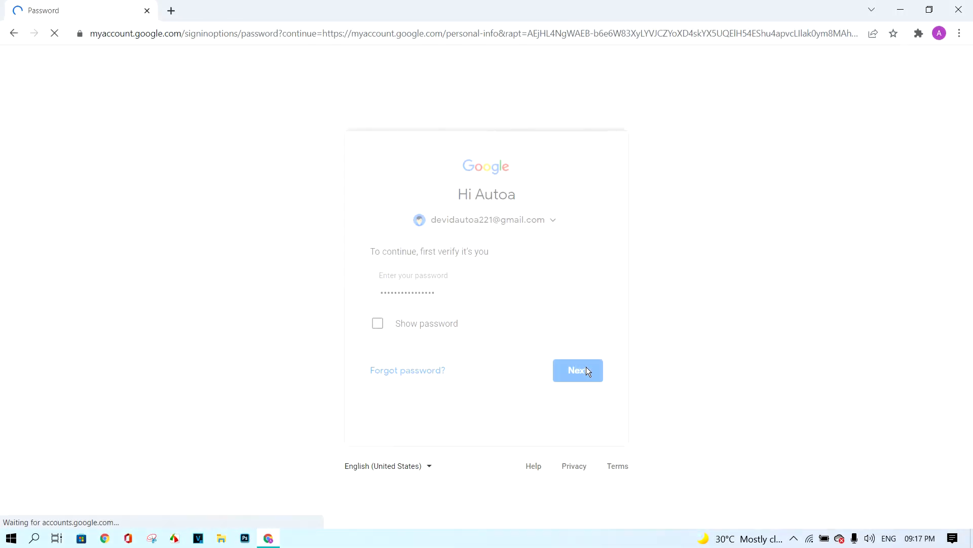
left_click(577, 370)
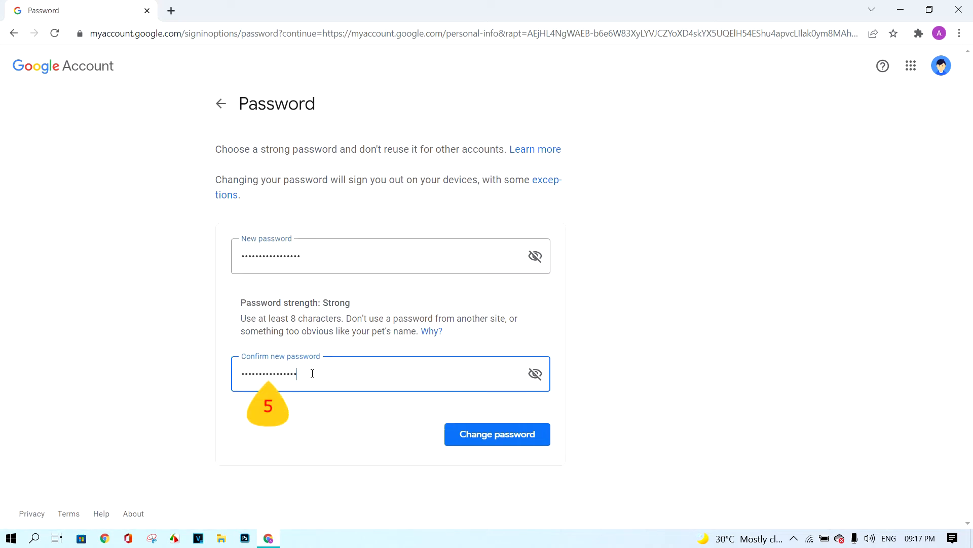
mouse_move(303, 358)
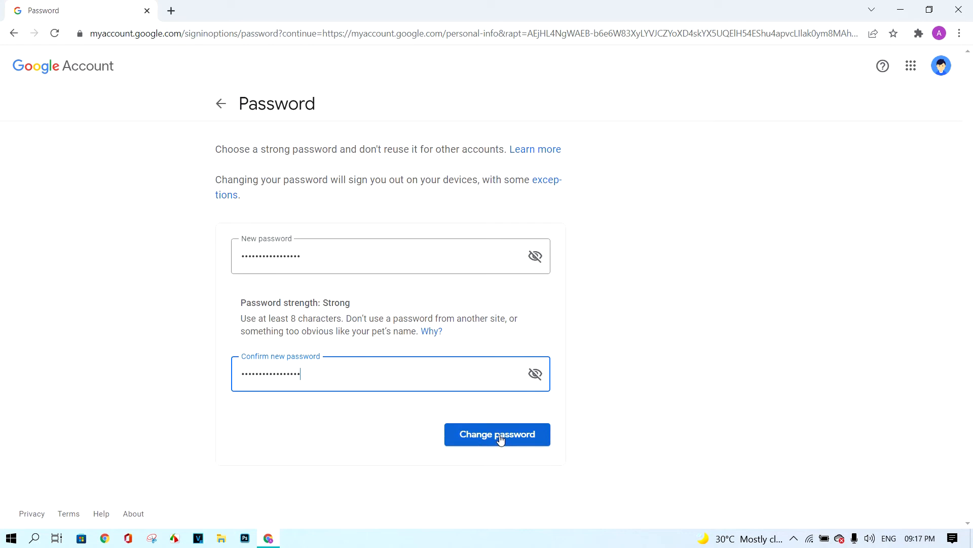
- Submit the new password with Change password
left_click(497, 434)
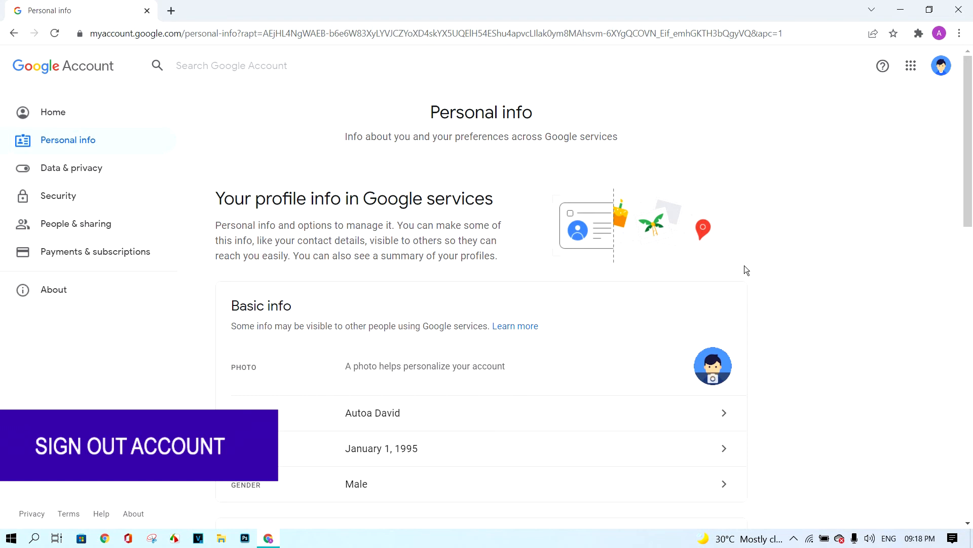
mouse_move(170, 11)
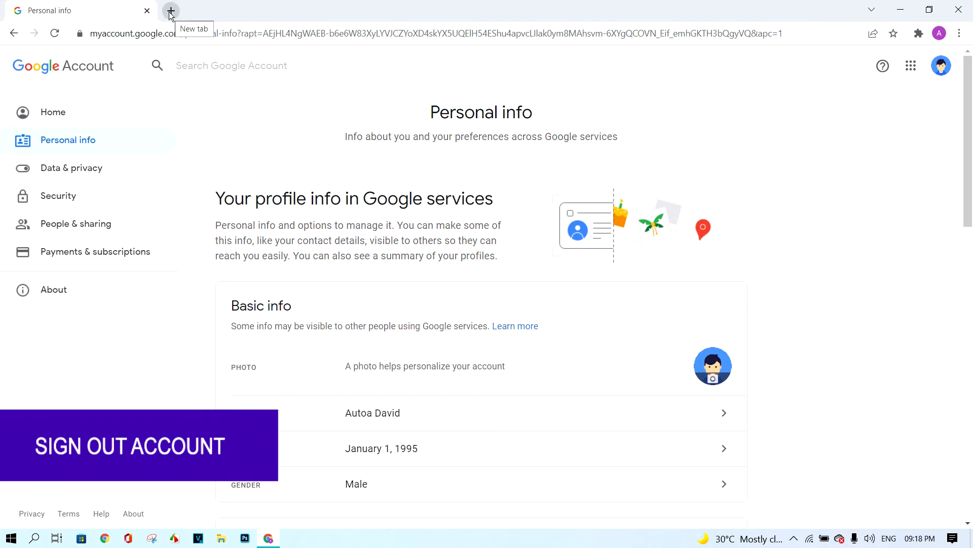
- Sign out of the Google account from the profile avatar in a new tab
left_click(171, 10)
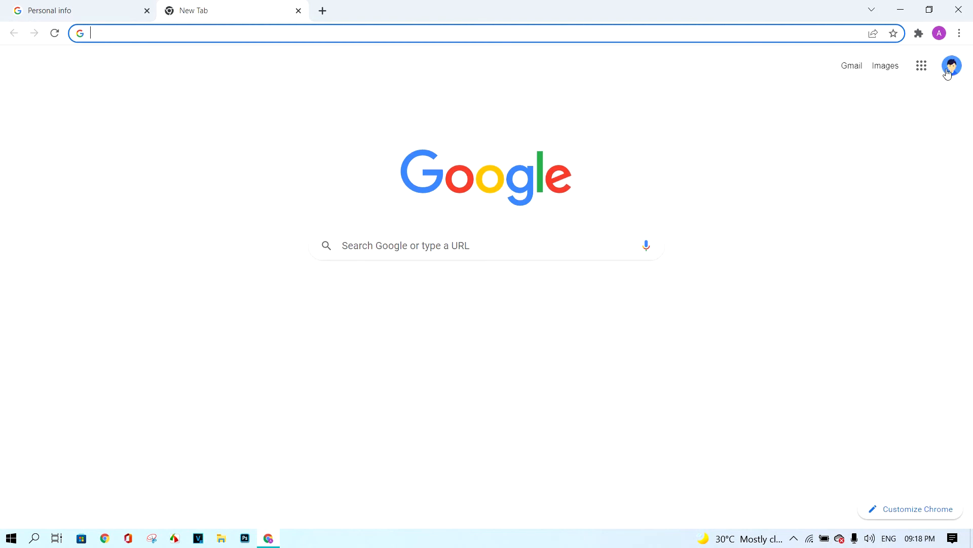
left_click(951, 66)
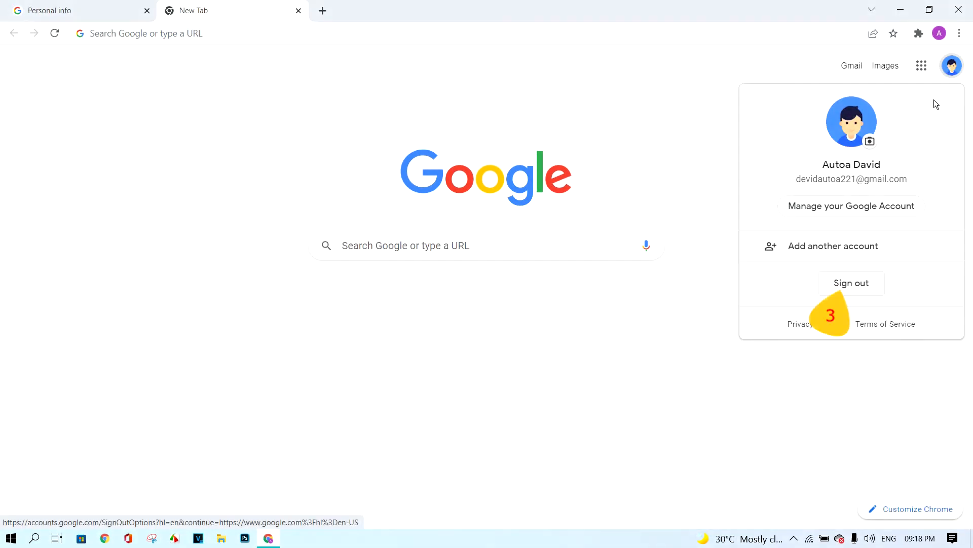
mouse_move(851, 283)
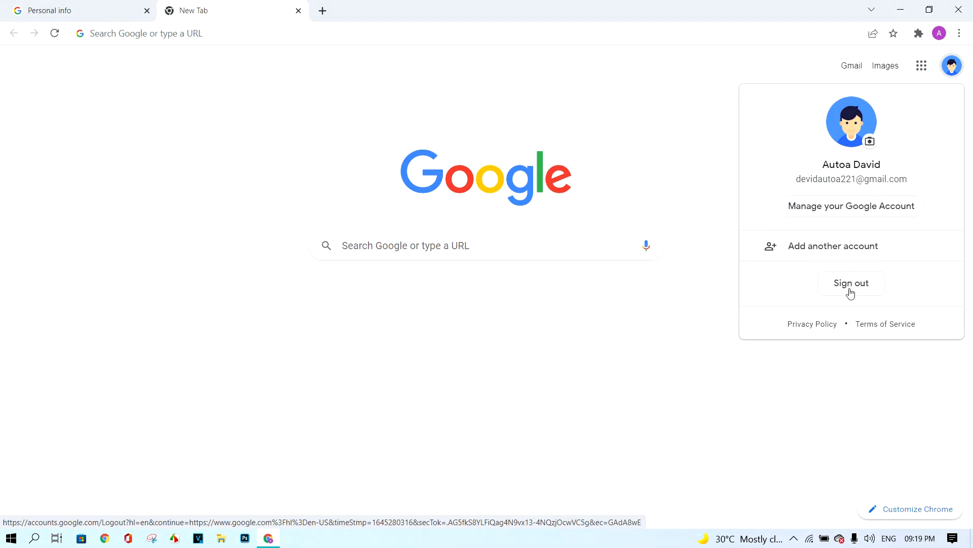
left_click(851, 282)
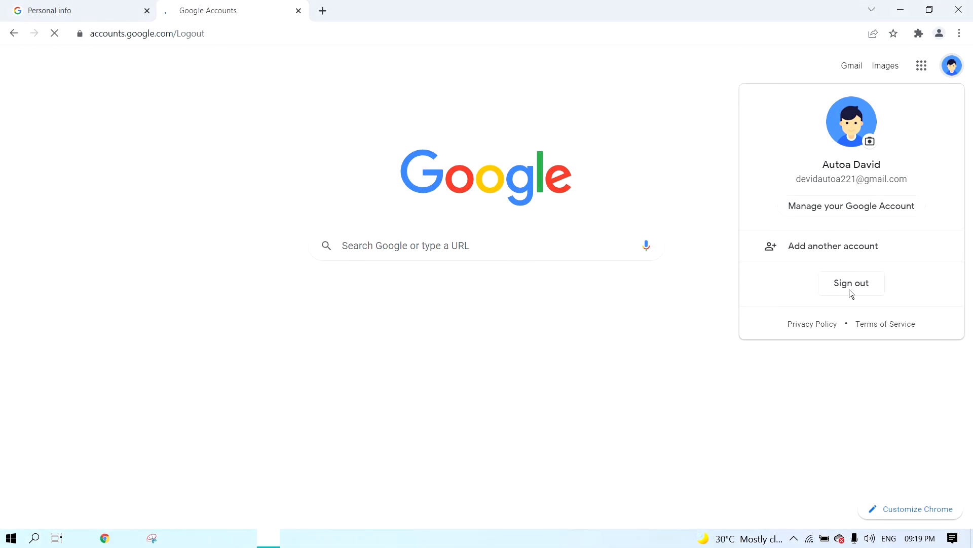
left_click(851, 283)
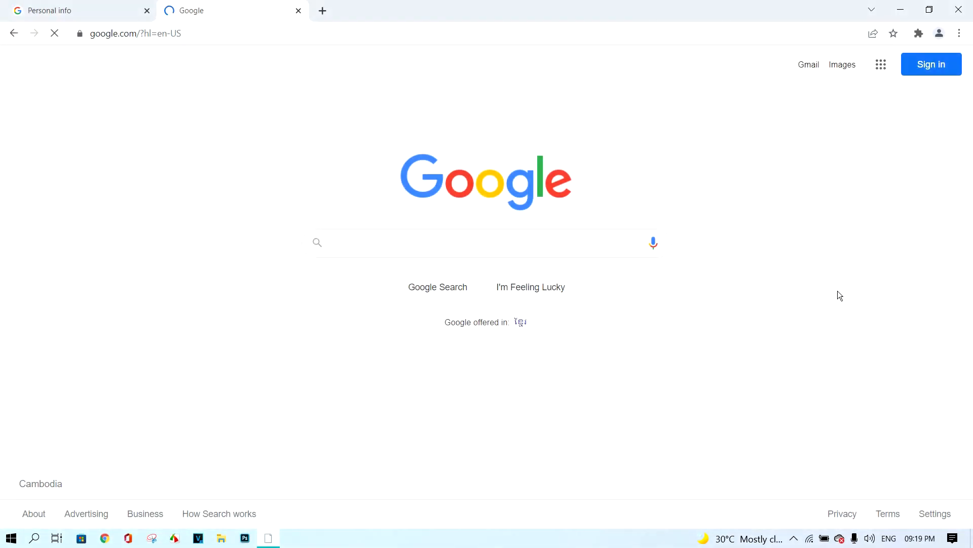